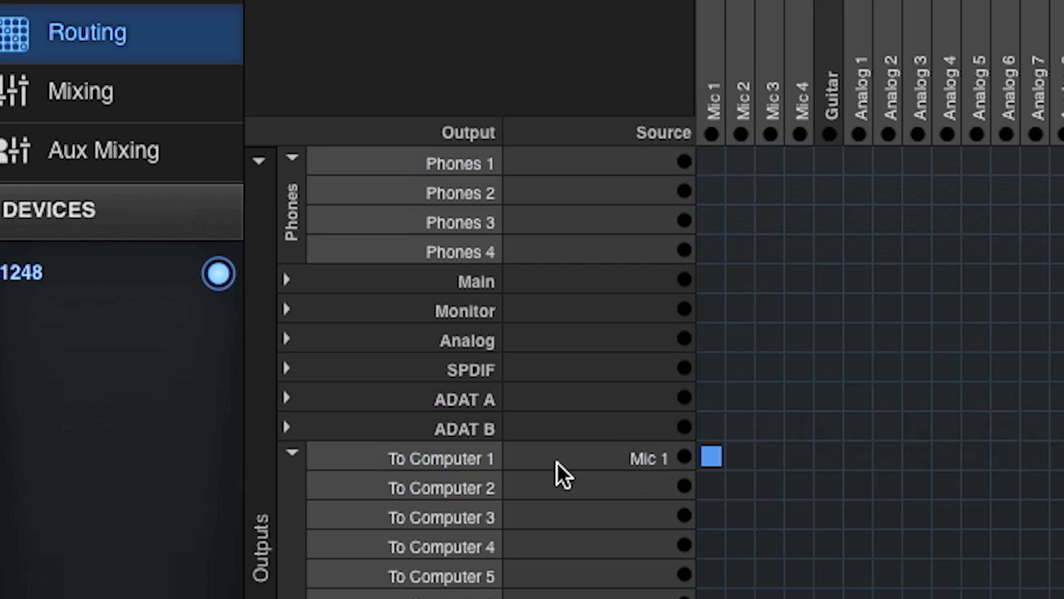
Route Mic 2 to To Computer 2 in the grid, then go to the Device page
{"action": "left_click", "coordinate": [739, 486]}
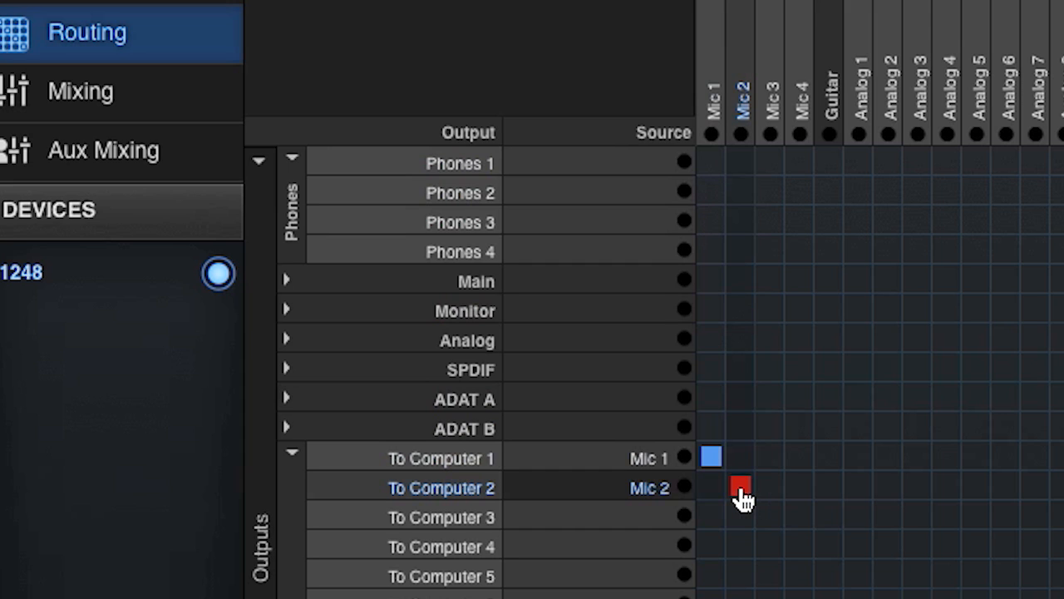
{"action": "left_click", "coordinate": [741, 486]}
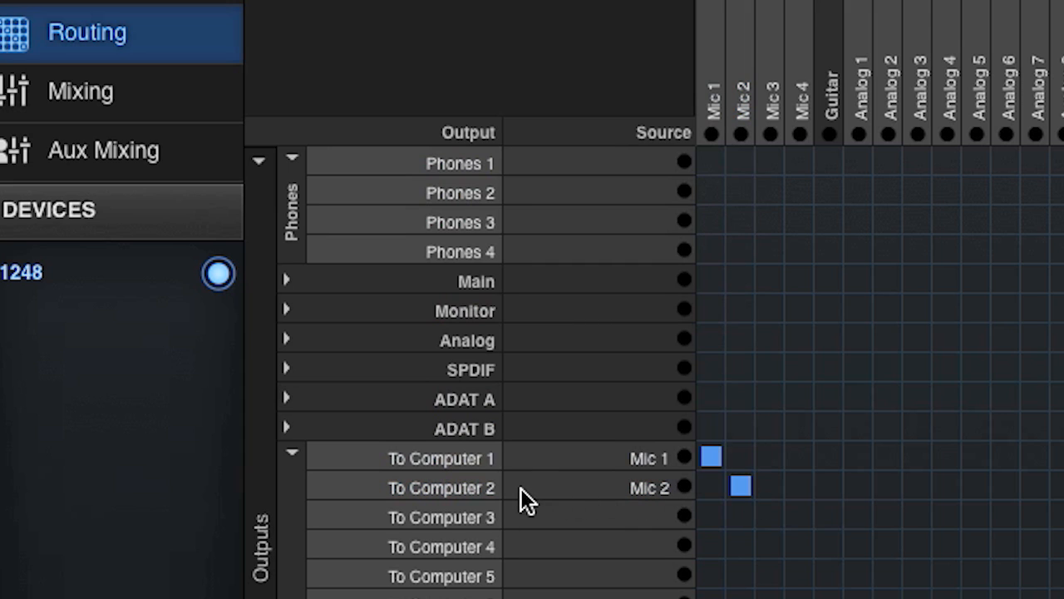
{"action": "left_click", "coordinate": [100, 93]}
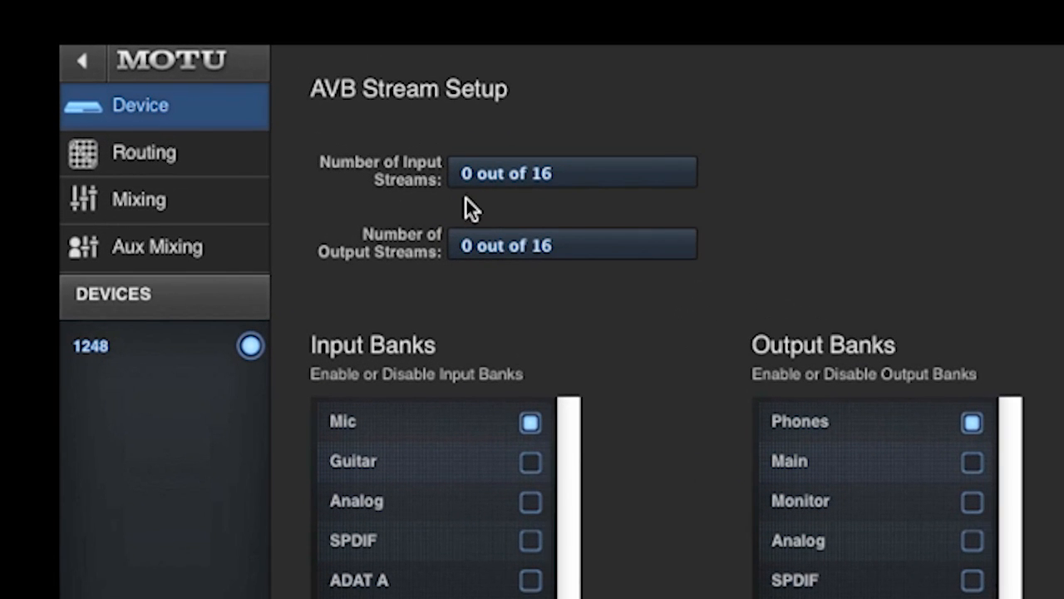
Scroll to the Input and Output Banks showing only Mic and Phones ticked
{"action": "scroll", "scroll_direction": "down", "scroll_amount": 3}
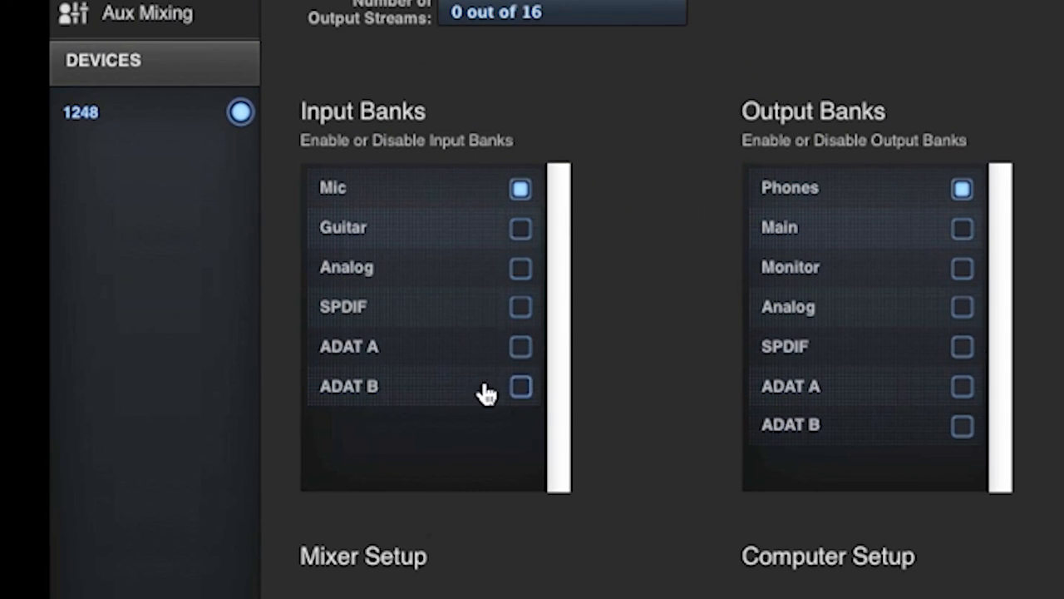
{"action": "mouse_move", "coordinate": [932, 449]}
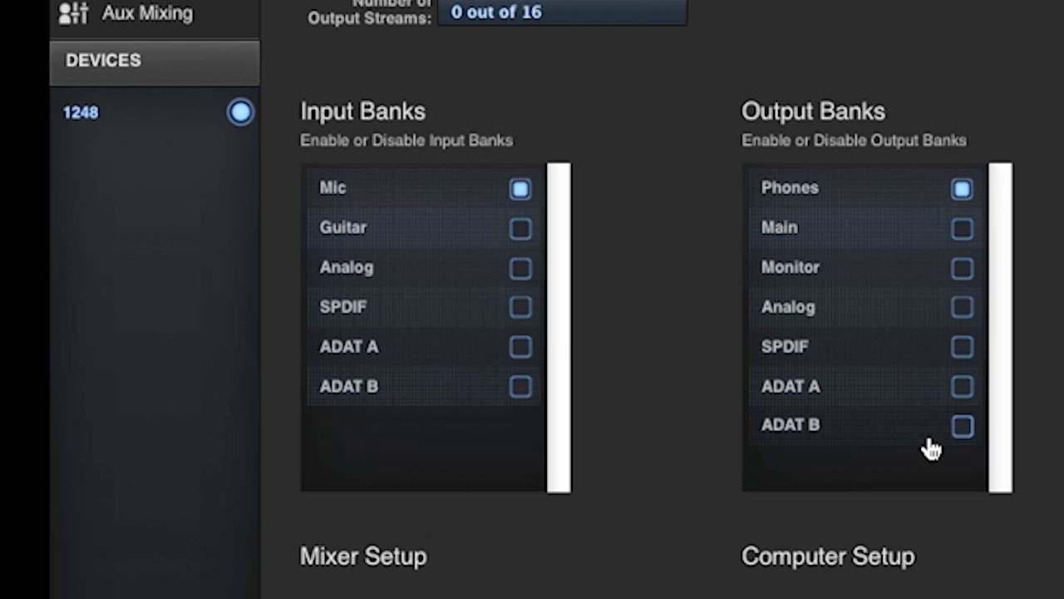
{"action": "mouse_move", "coordinate": [915, 199]}
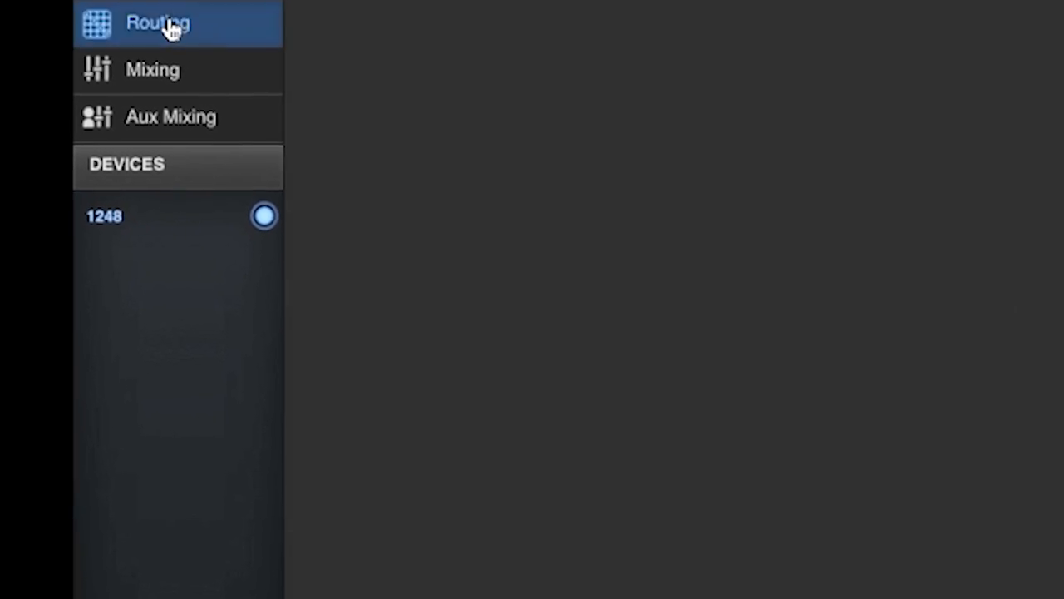
Return to the Routing grid, now reduced to Phones, To Computer and Mix In outputs
{"action": "left_click", "coordinate": [156, 24]}
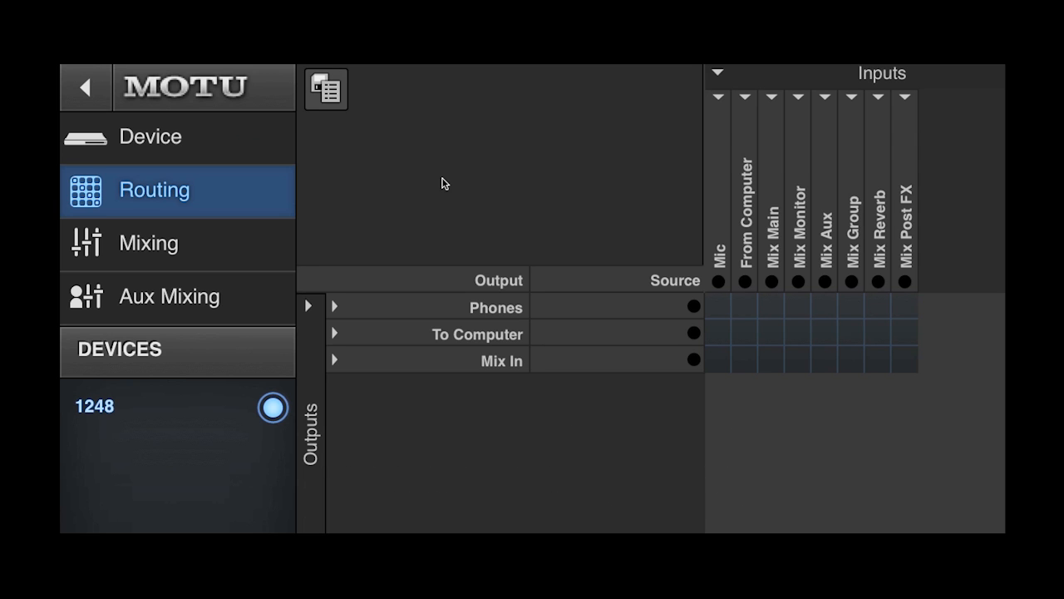
{"action": "mouse_move", "coordinate": [446, 187]}
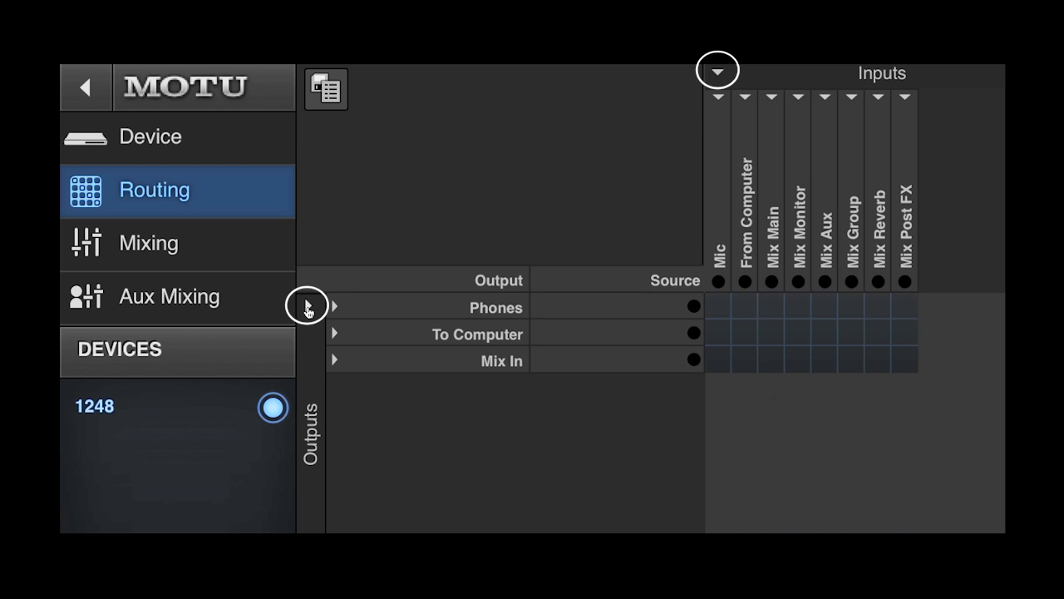
Expand the Mic bank into Mic 1–4 columns and rename the first channel 'Mic 1'
{"action": "left_click", "coordinate": [716, 70]}
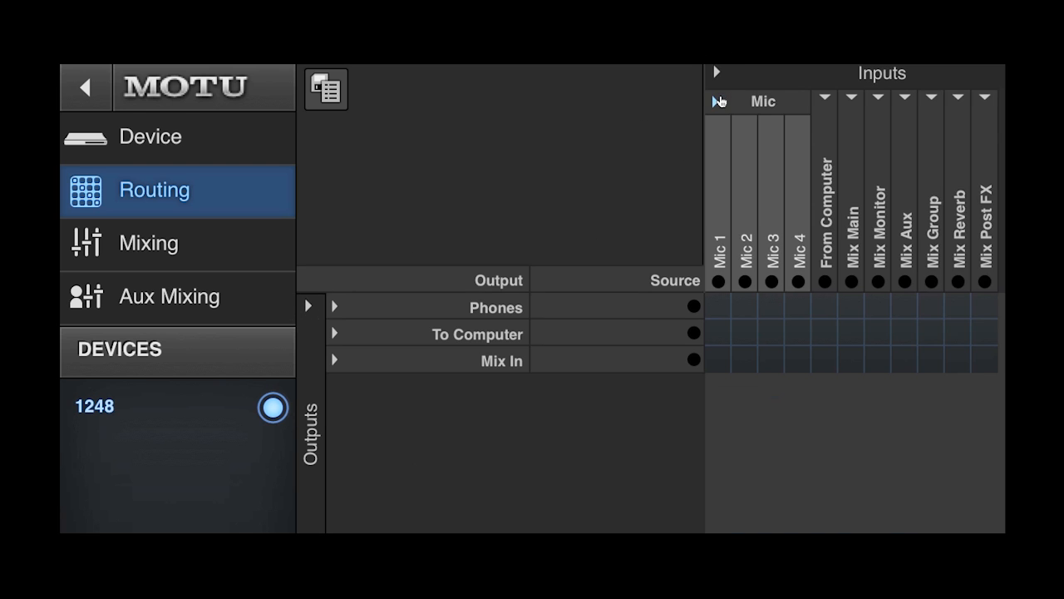
{"action": "double_click", "coordinate": [762, 102]}
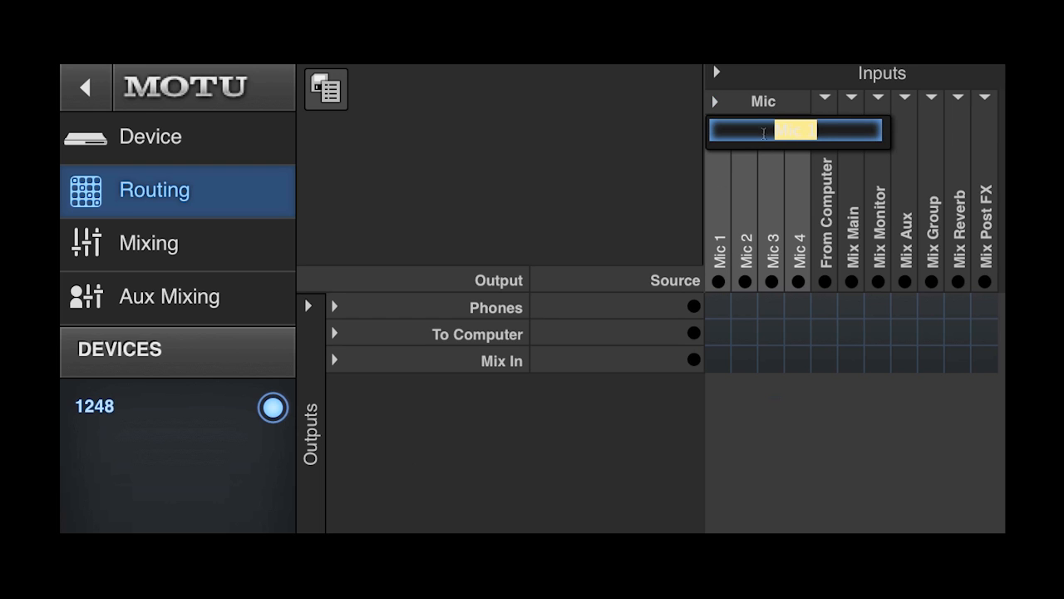
{"action": "type", "text": "Mic 1"}
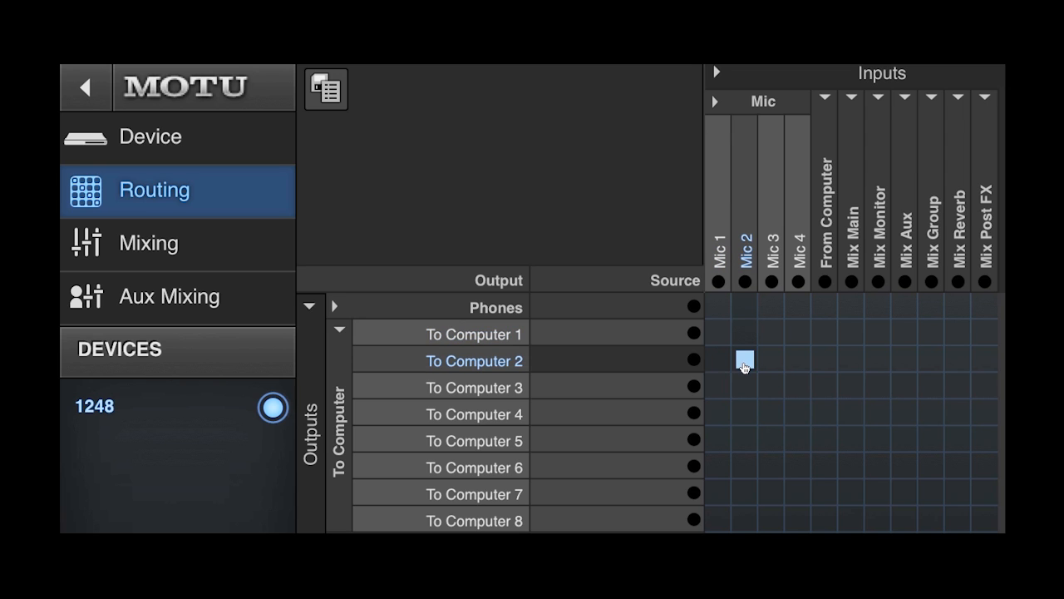
Route Mic 1 to To Computer 1 and collapse the grid back to grouped banks
{"action": "left_click", "coordinate": [719, 332]}
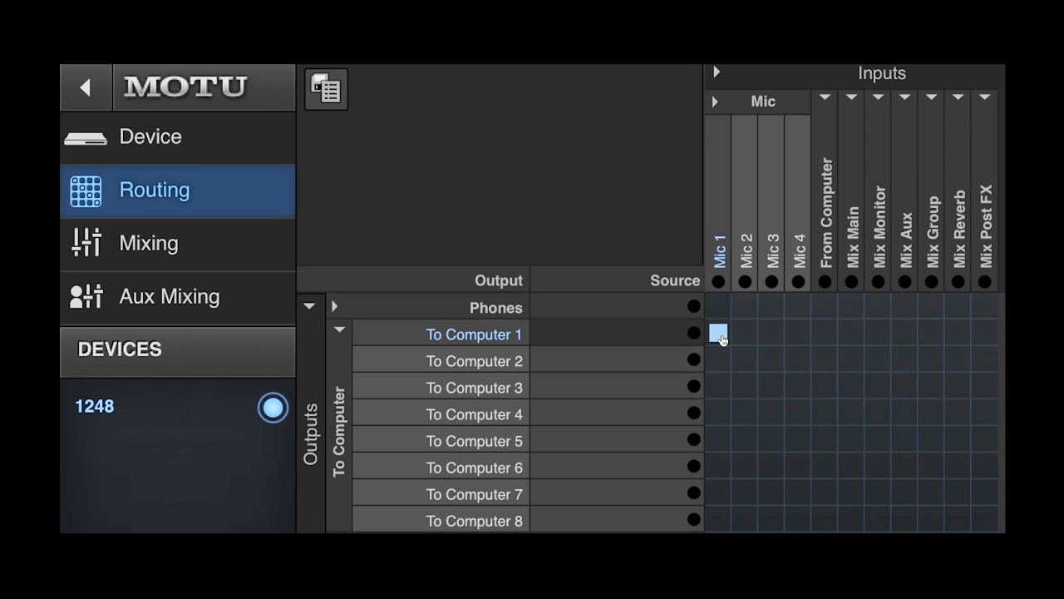
{"action": "left_click", "coordinate": [718, 333]}
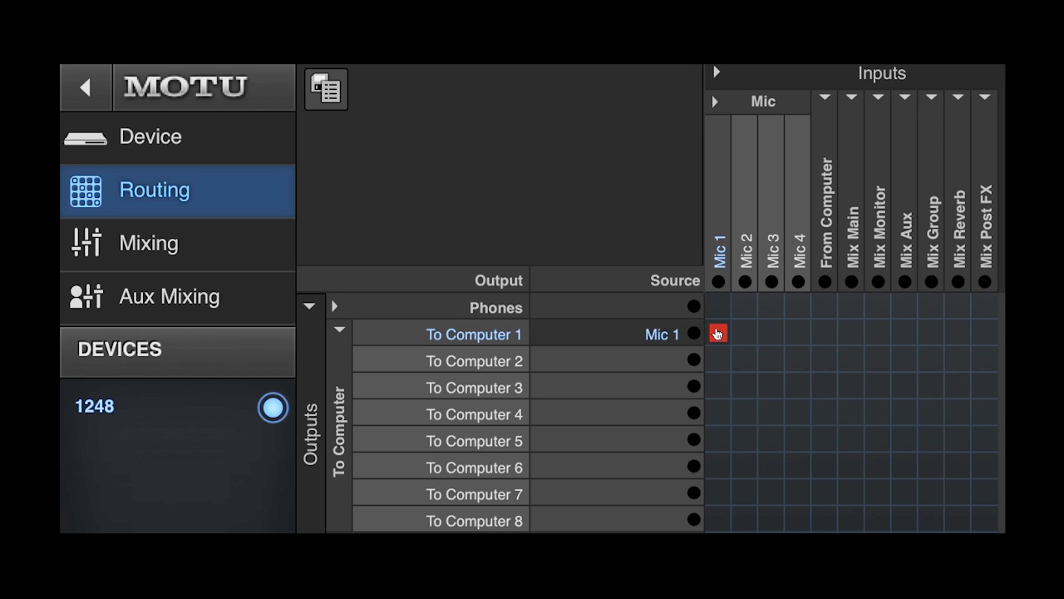
{"action": "left_click", "coordinate": [717, 333]}
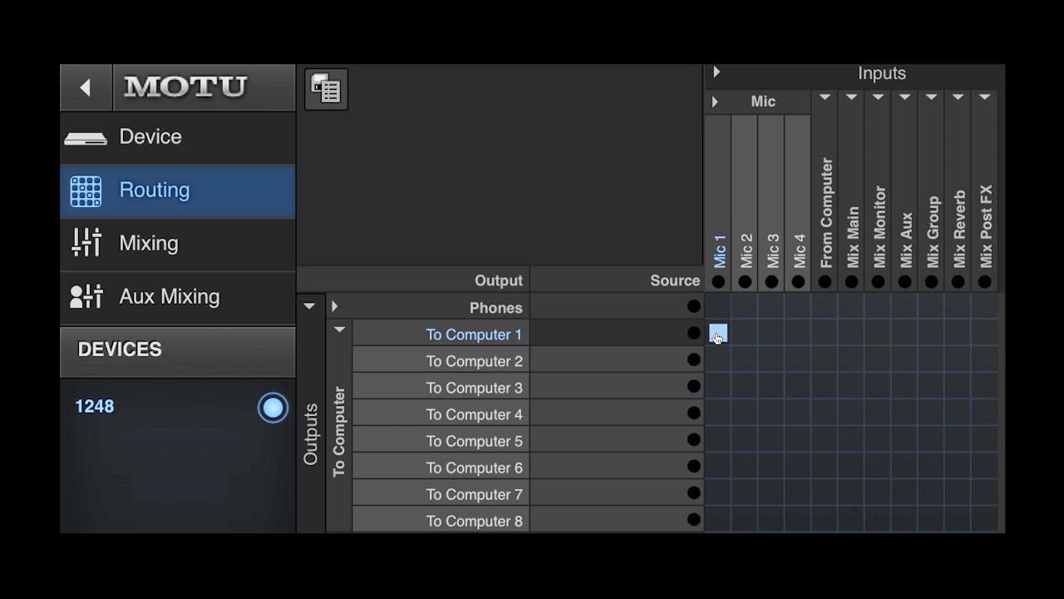
{"action": "left_click", "coordinate": [797, 413]}
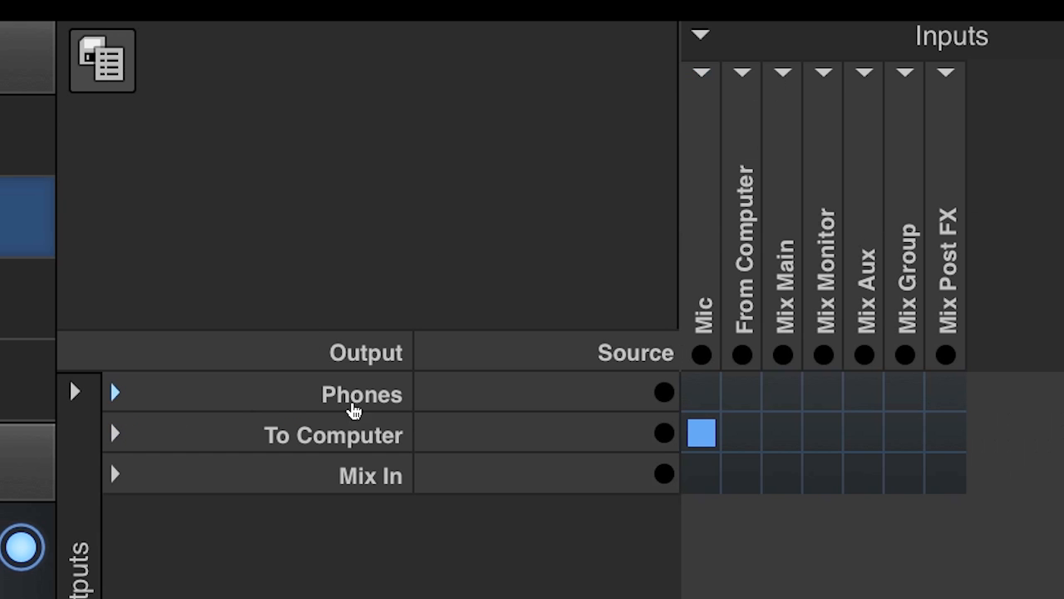
Route From Computer into Mix In, check Mix In channels 1–7, then collapse them
{"action": "left_click", "coordinate": [741, 474]}
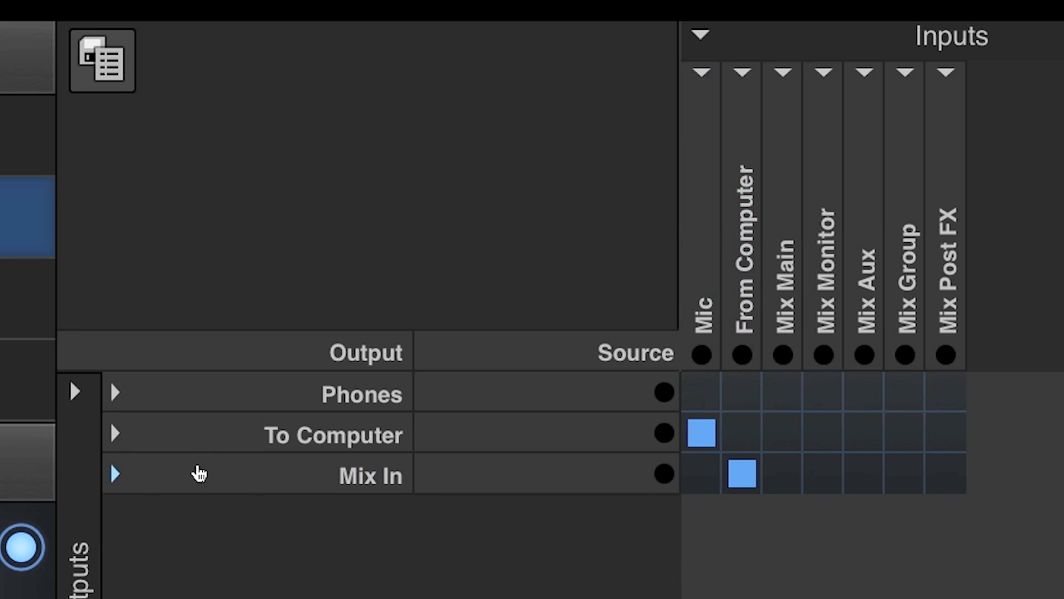
{"action": "left_click", "coordinate": [116, 474]}
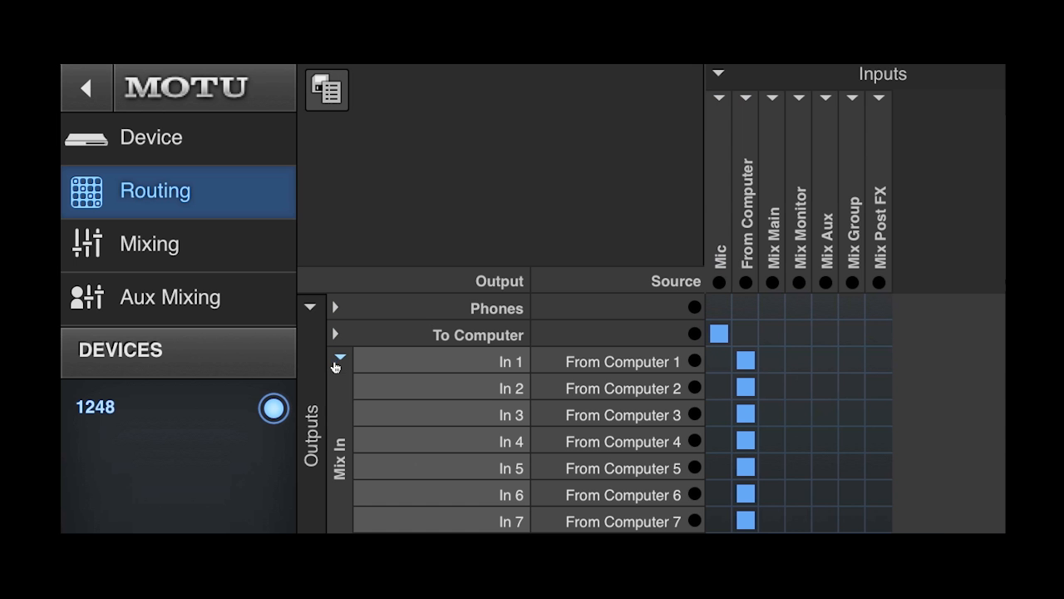
{"action": "left_click", "coordinate": [745, 100]}
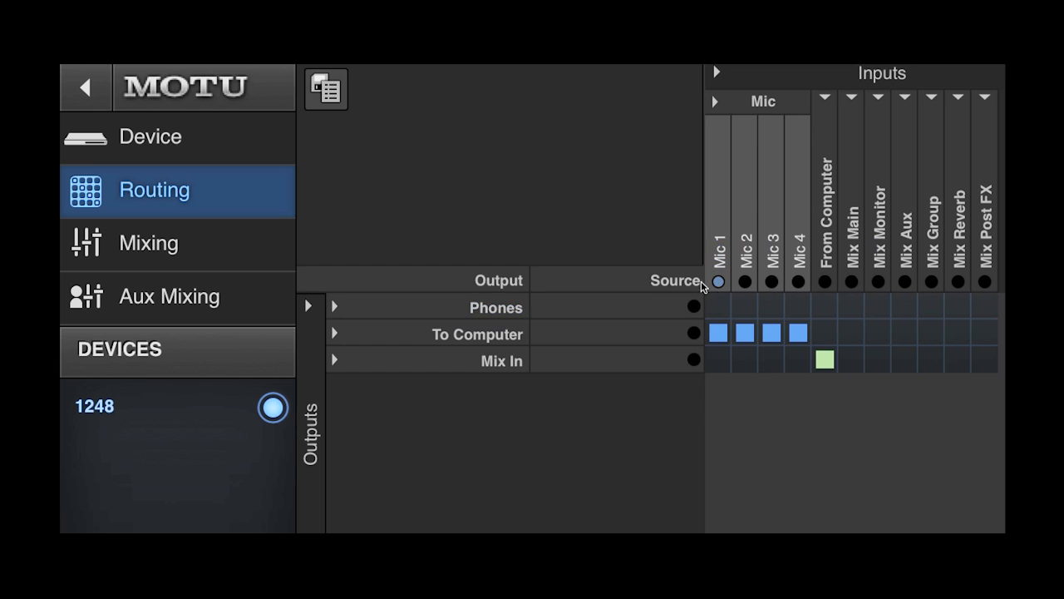
{"action": "mouse_move", "coordinate": [628, 177]}
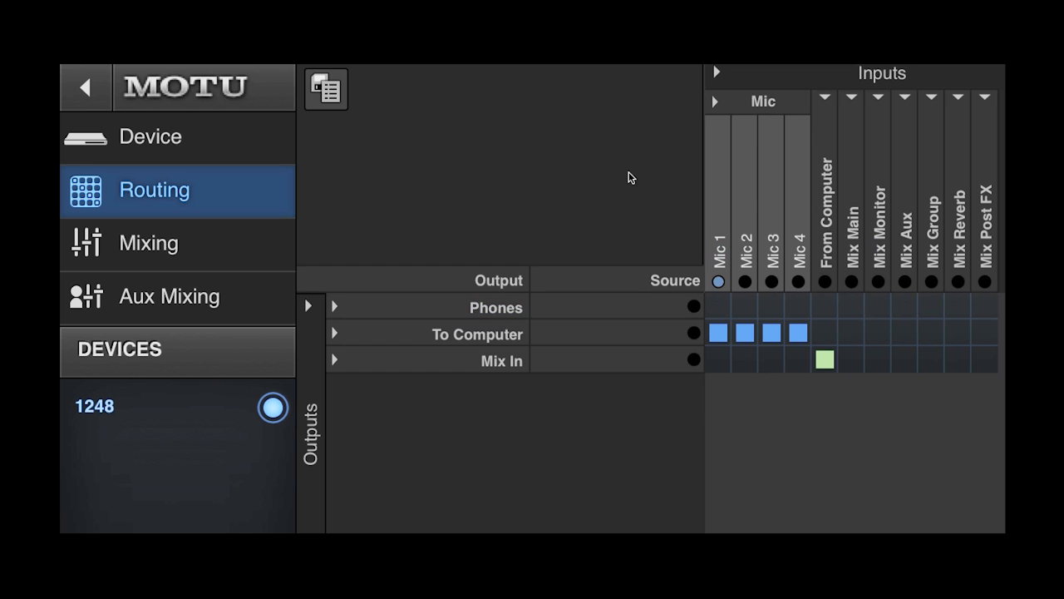
Reveal the Guitar, Analog, Main, Monitor and AVB stream banks in the routing grid
{"action": "left_click", "coordinate": [334, 332]}
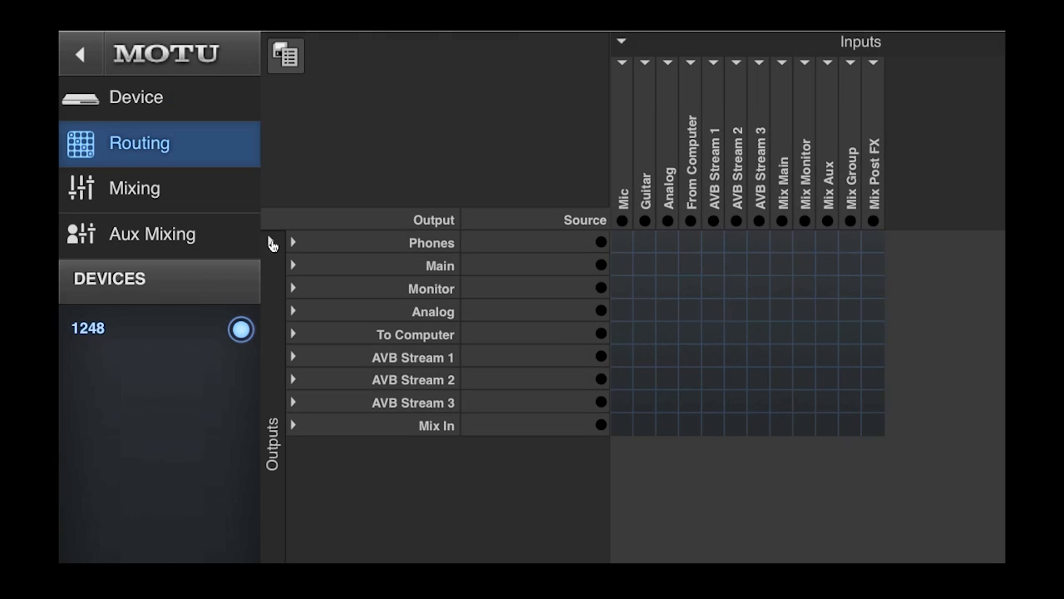
Go to the Device page and scroll the device preset list
{"action": "left_click", "coordinate": [136, 97]}
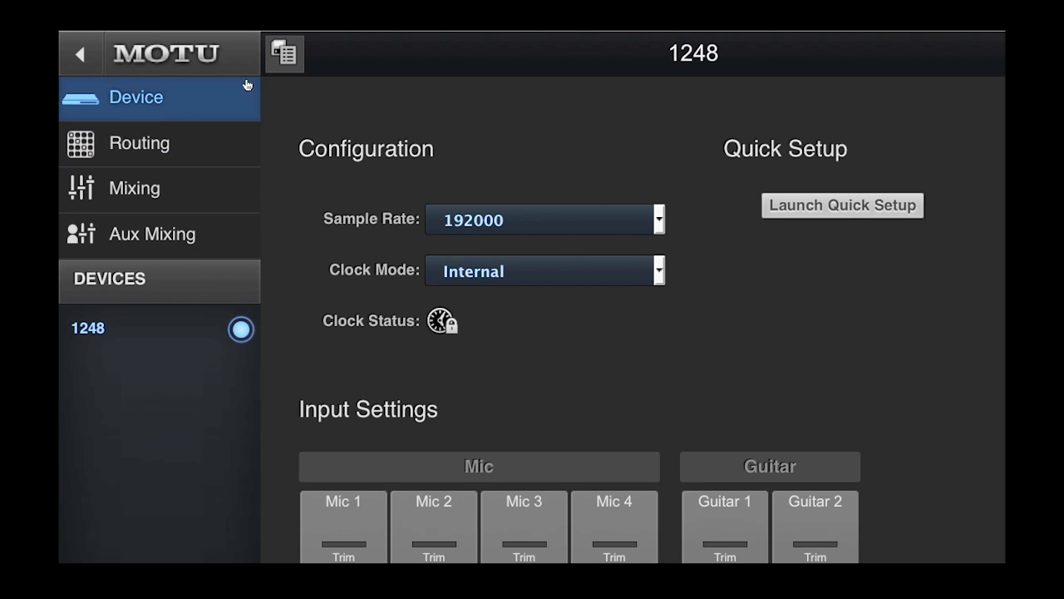
{"action": "left_click", "coordinate": [282, 53]}
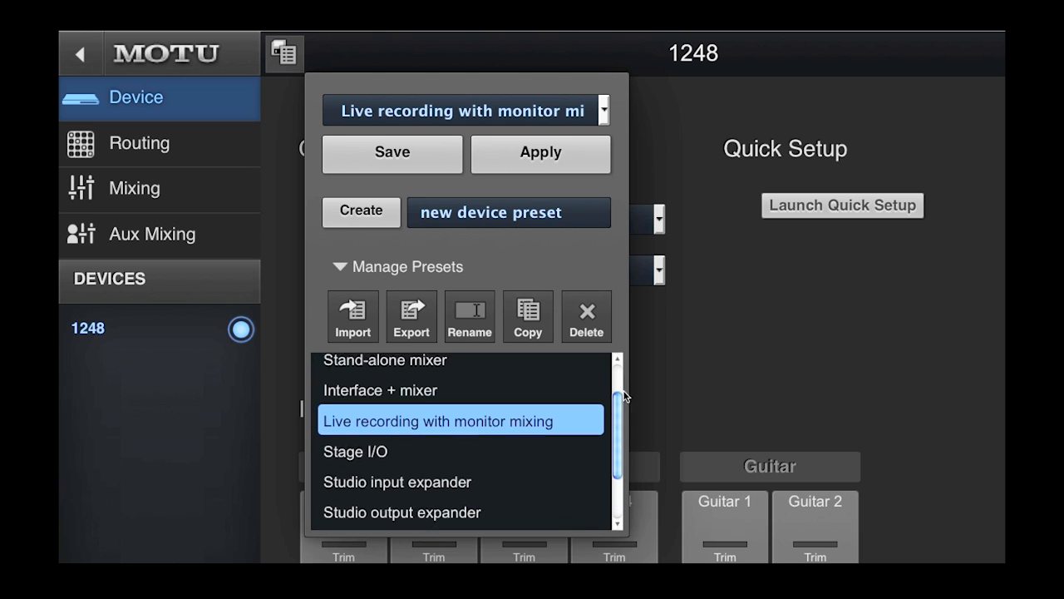
{"action": "scroll", "scroll_direction": "down", "scroll_amount": 3}
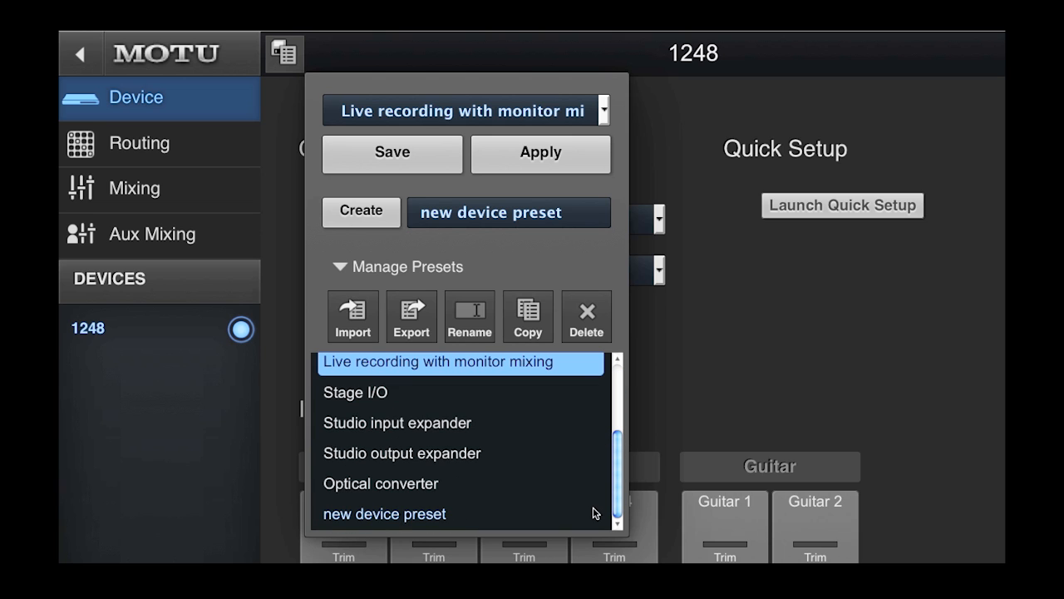